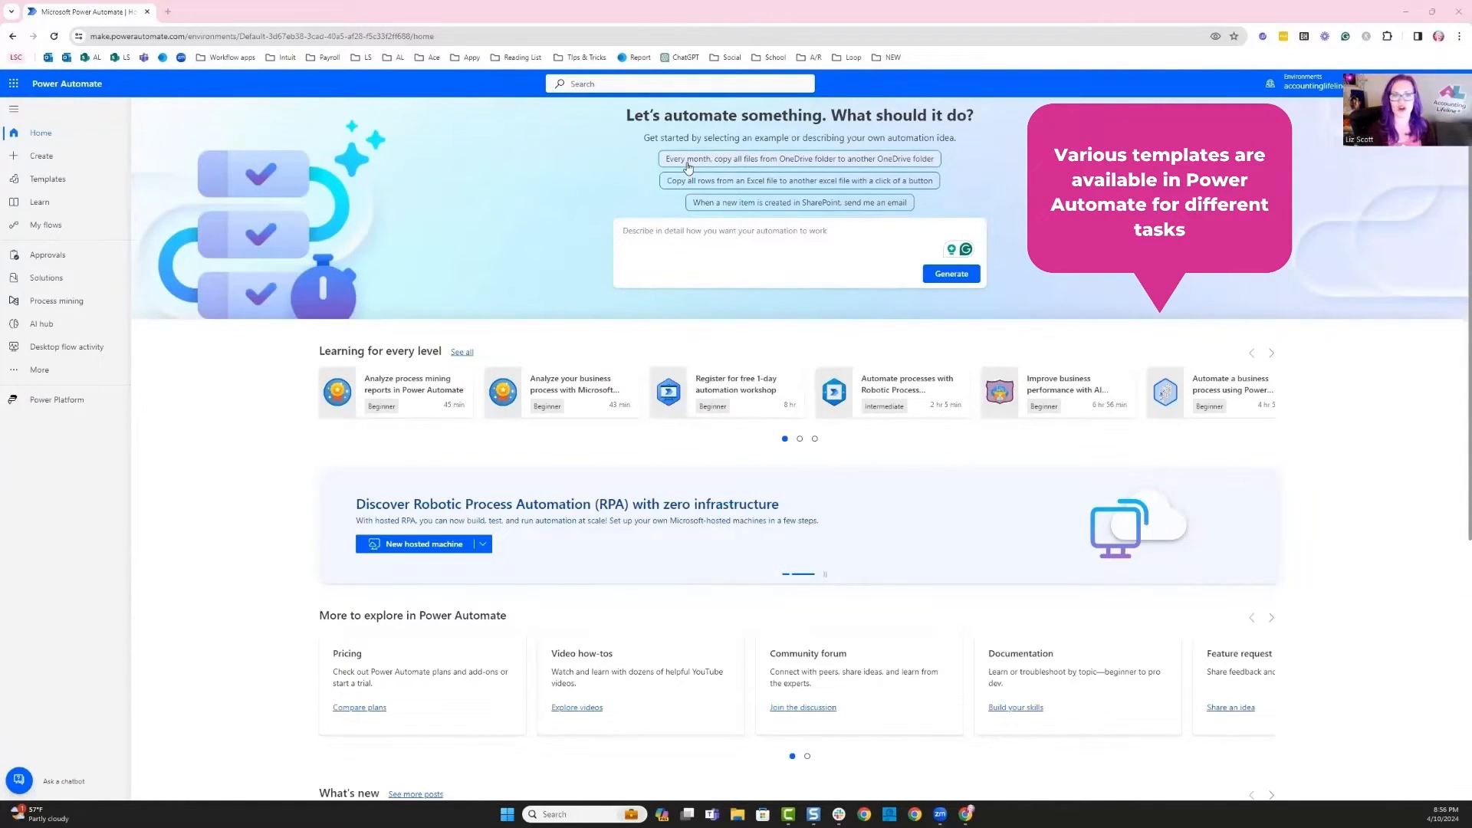
{"action": "mouse_move", "coordinate": [481, 202]}
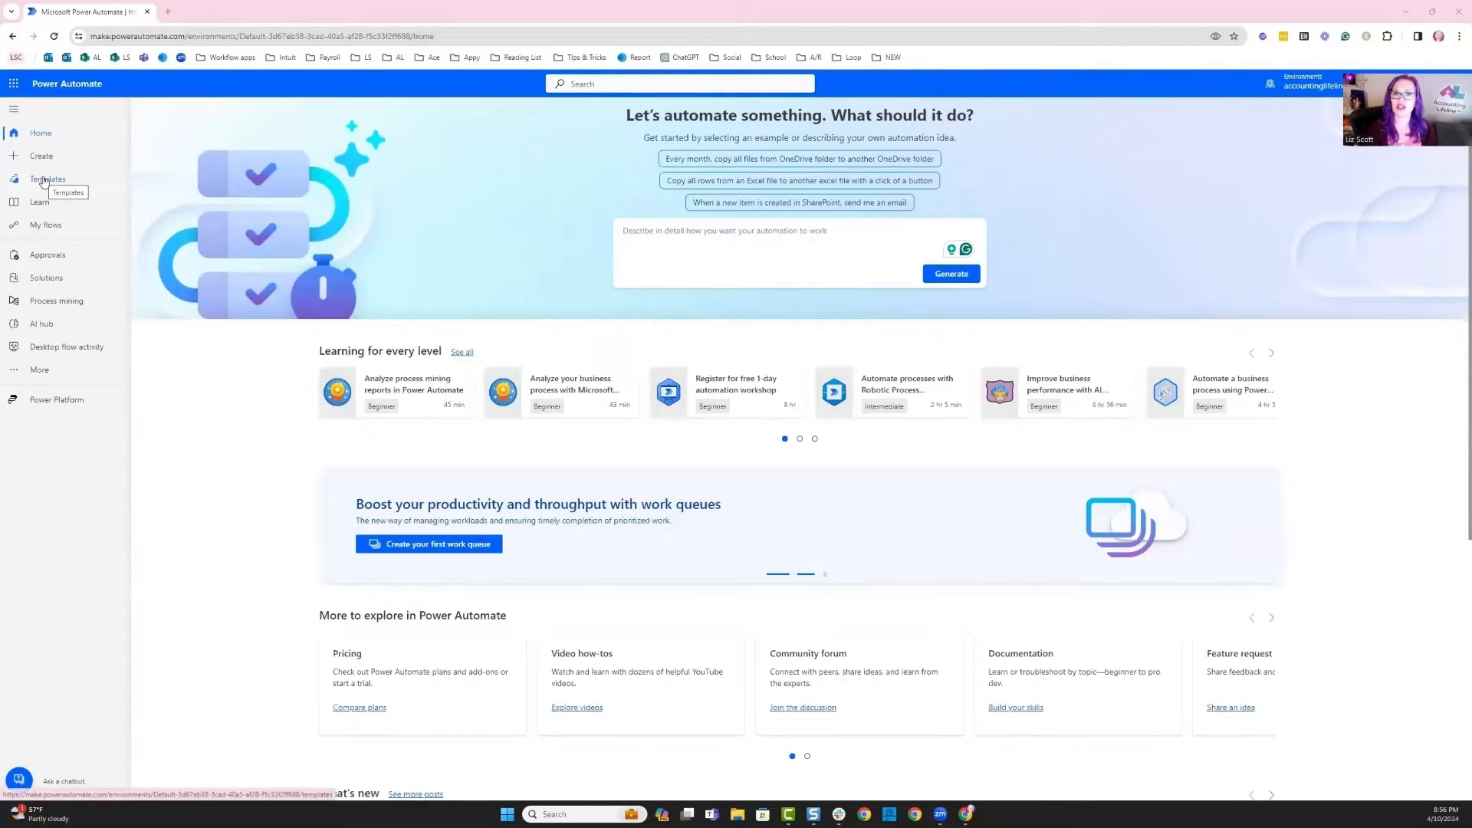
Browse the Templates gallery from the left navigation.
{"action": "left_click", "coordinate": [48, 178]}
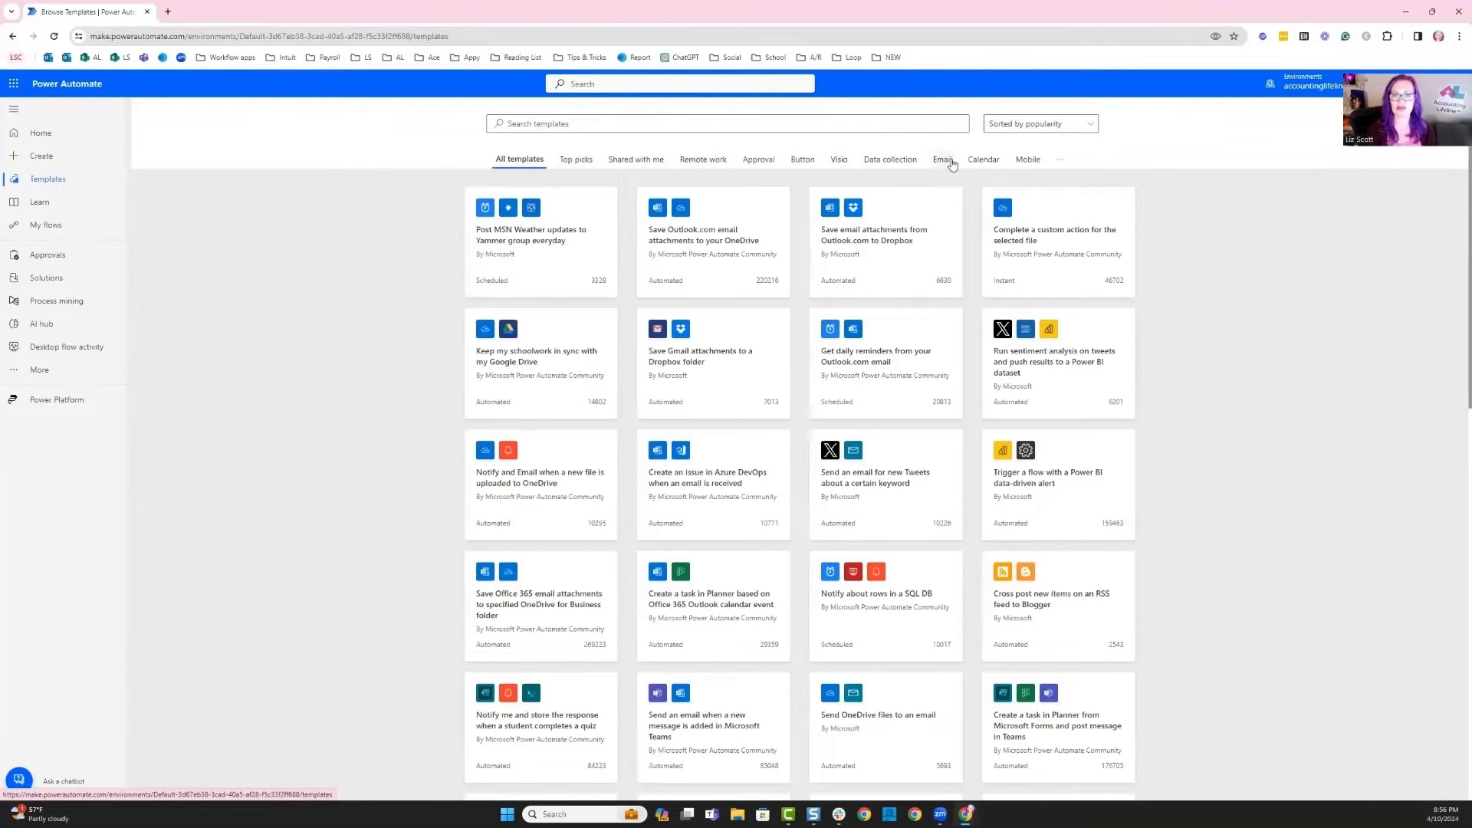
Filter the gallery to email-related templates on the way to the flow.
{"action": "left_click", "coordinate": [940, 158]}
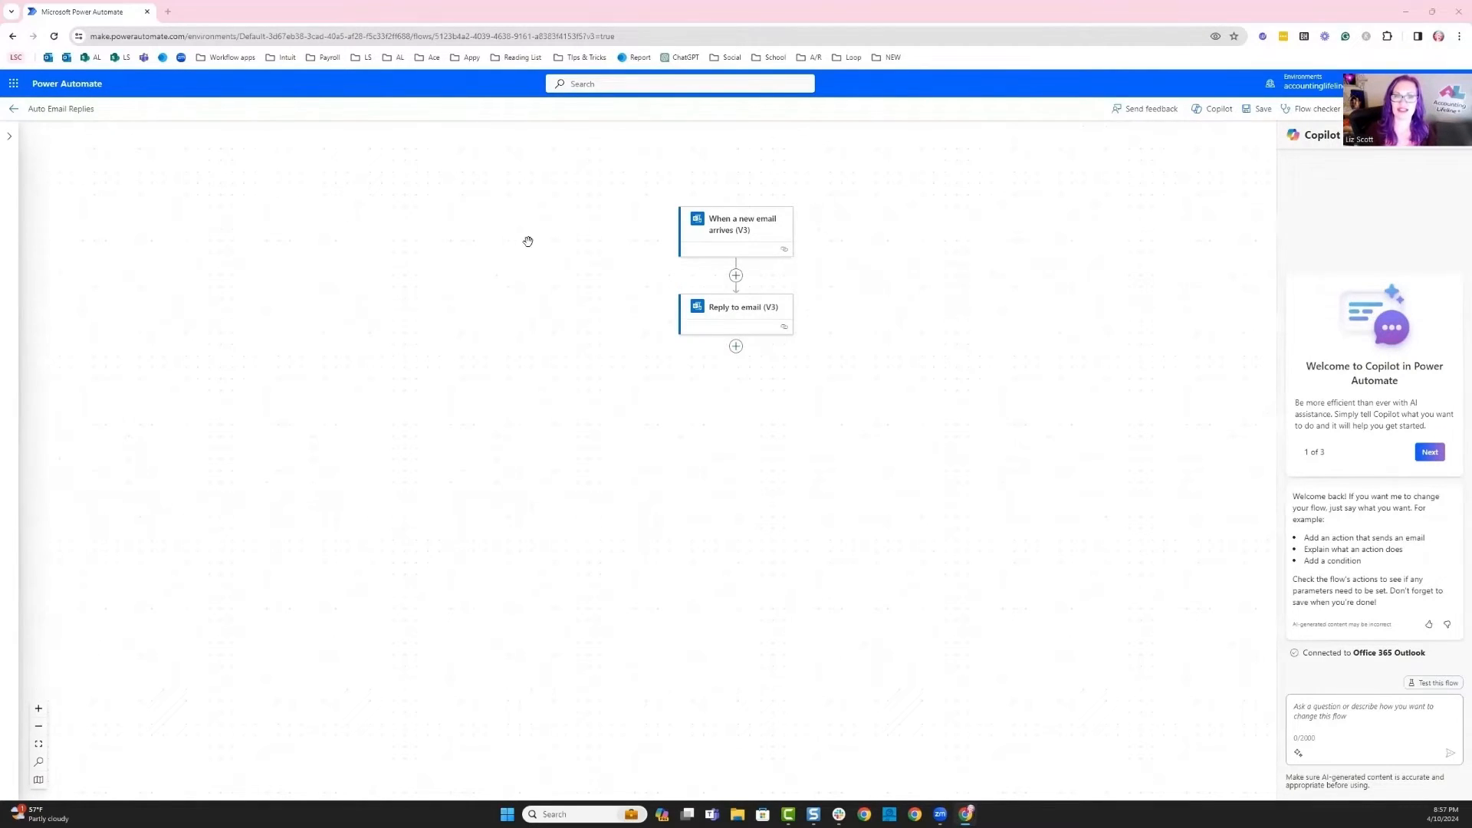
Show all parameters of the 'When a new email arrives (V3)' trigger, including its subject filter.
{"action": "left_click", "coordinate": [736, 230]}
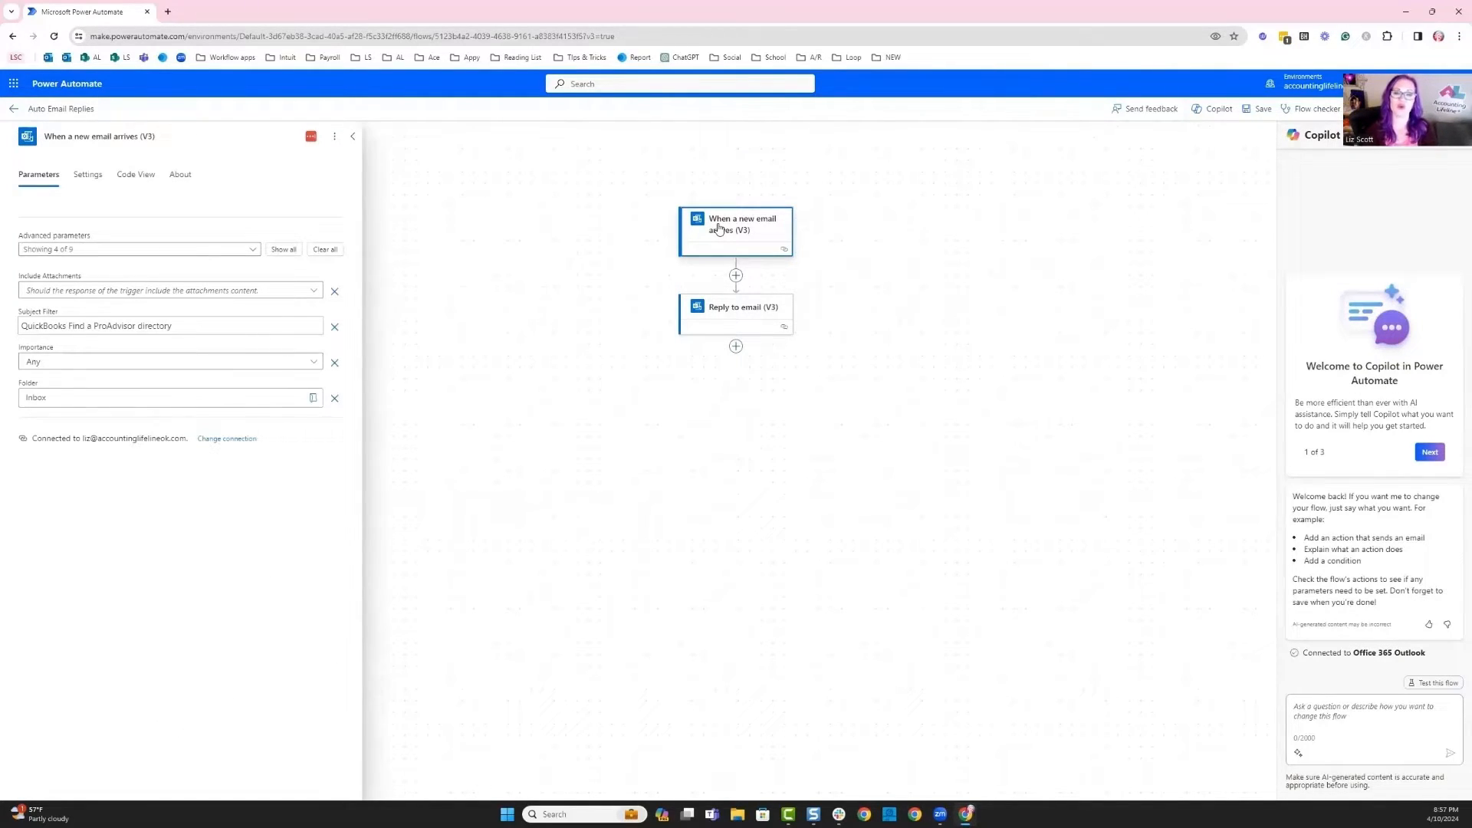
{"action": "mouse_move", "coordinate": [1243, 407]}
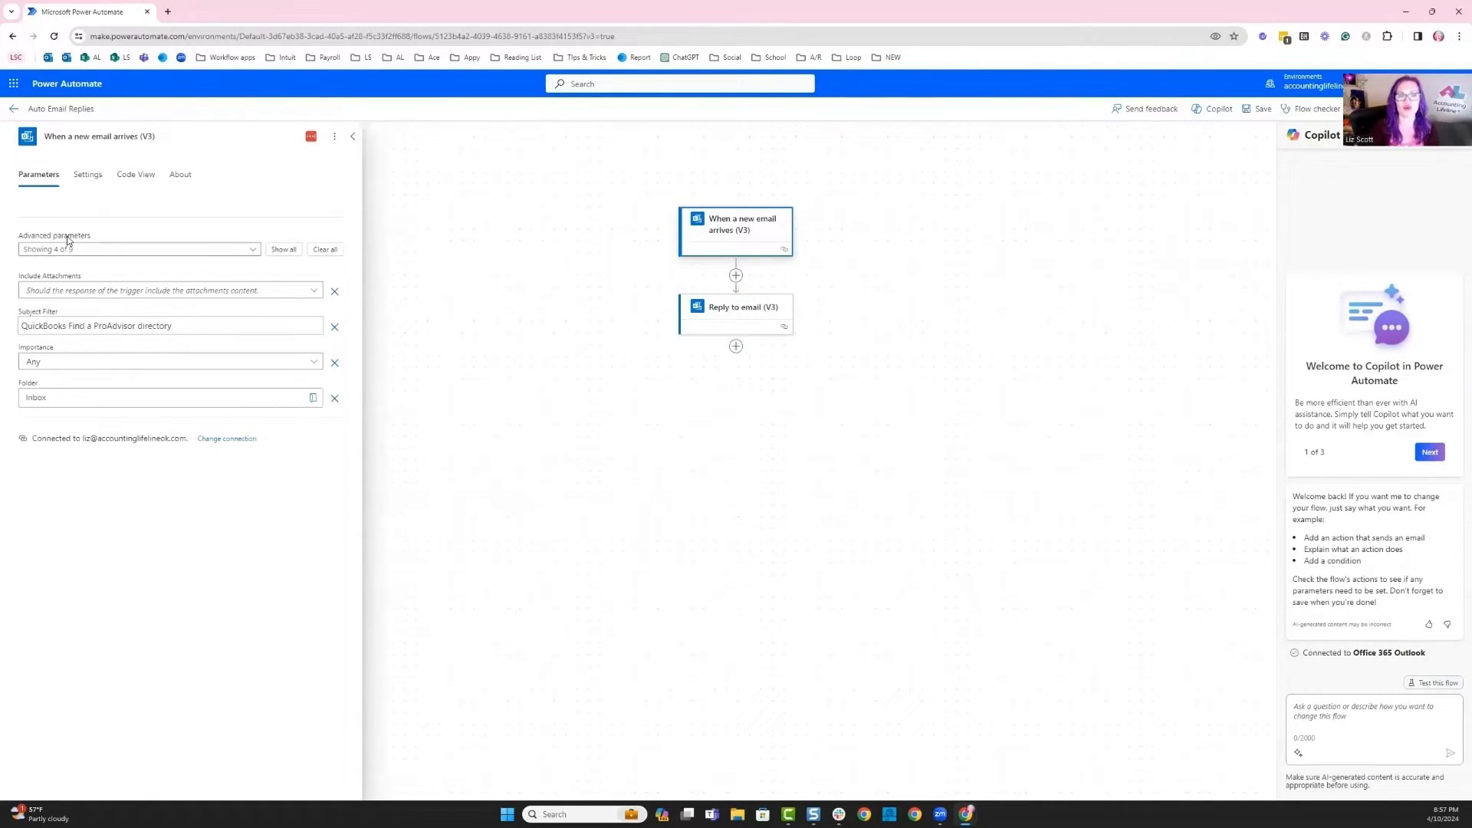
{"action": "mouse_move", "coordinate": [147, 264]}
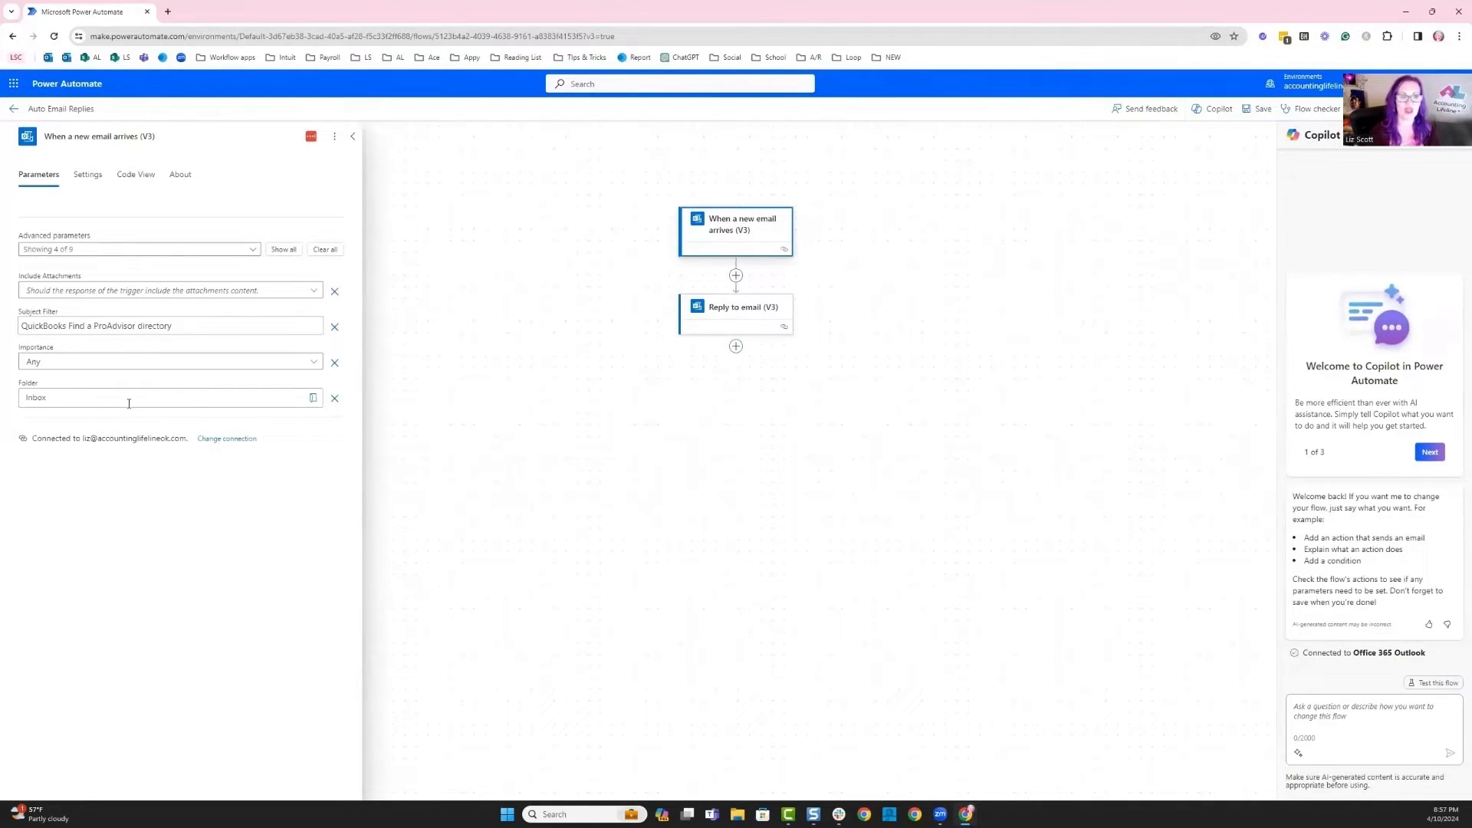
{"action": "left_click", "coordinate": [283, 248]}
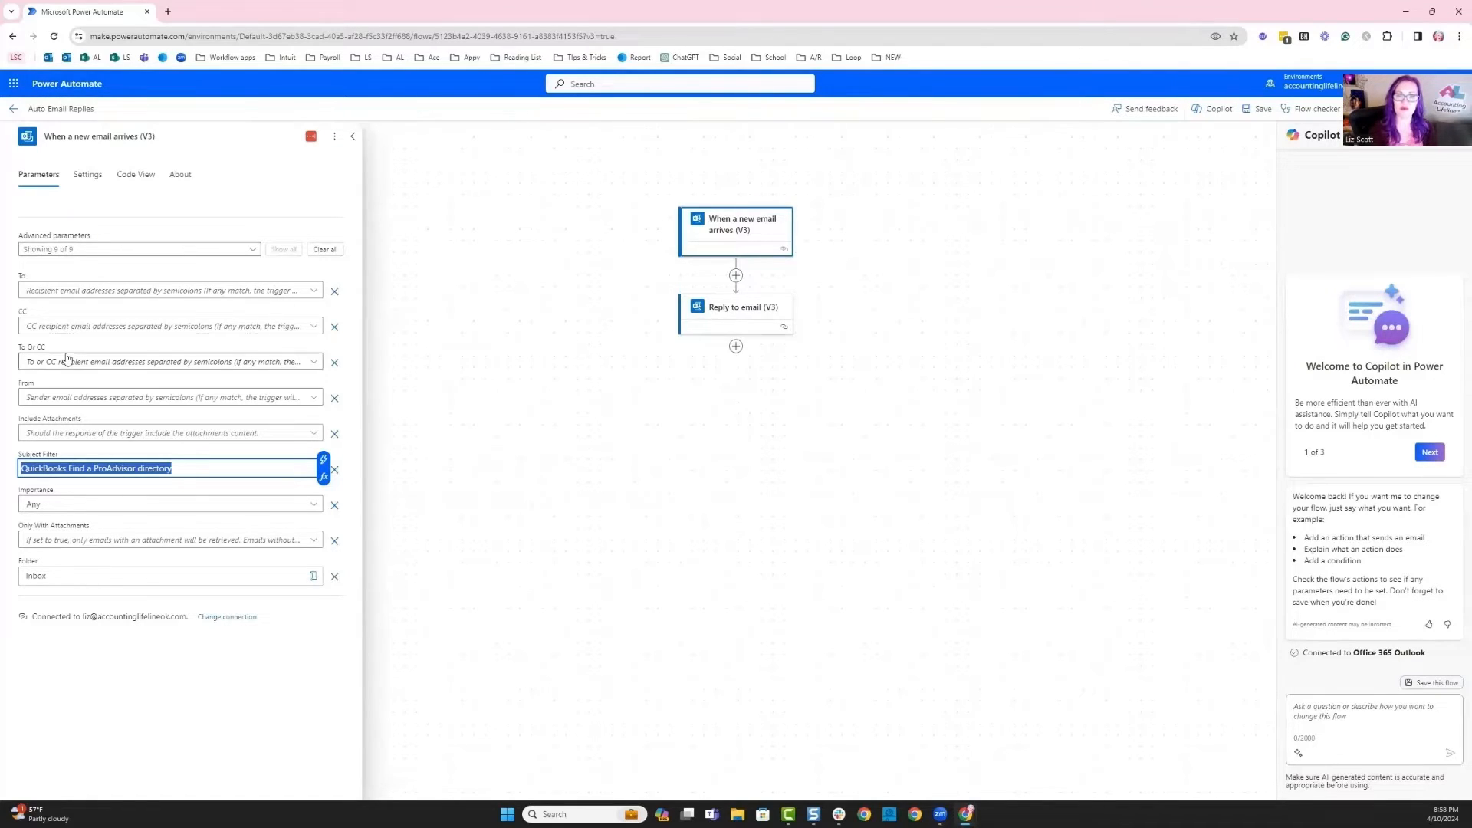
{"action": "mouse_move", "coordinate": [101, 411]}
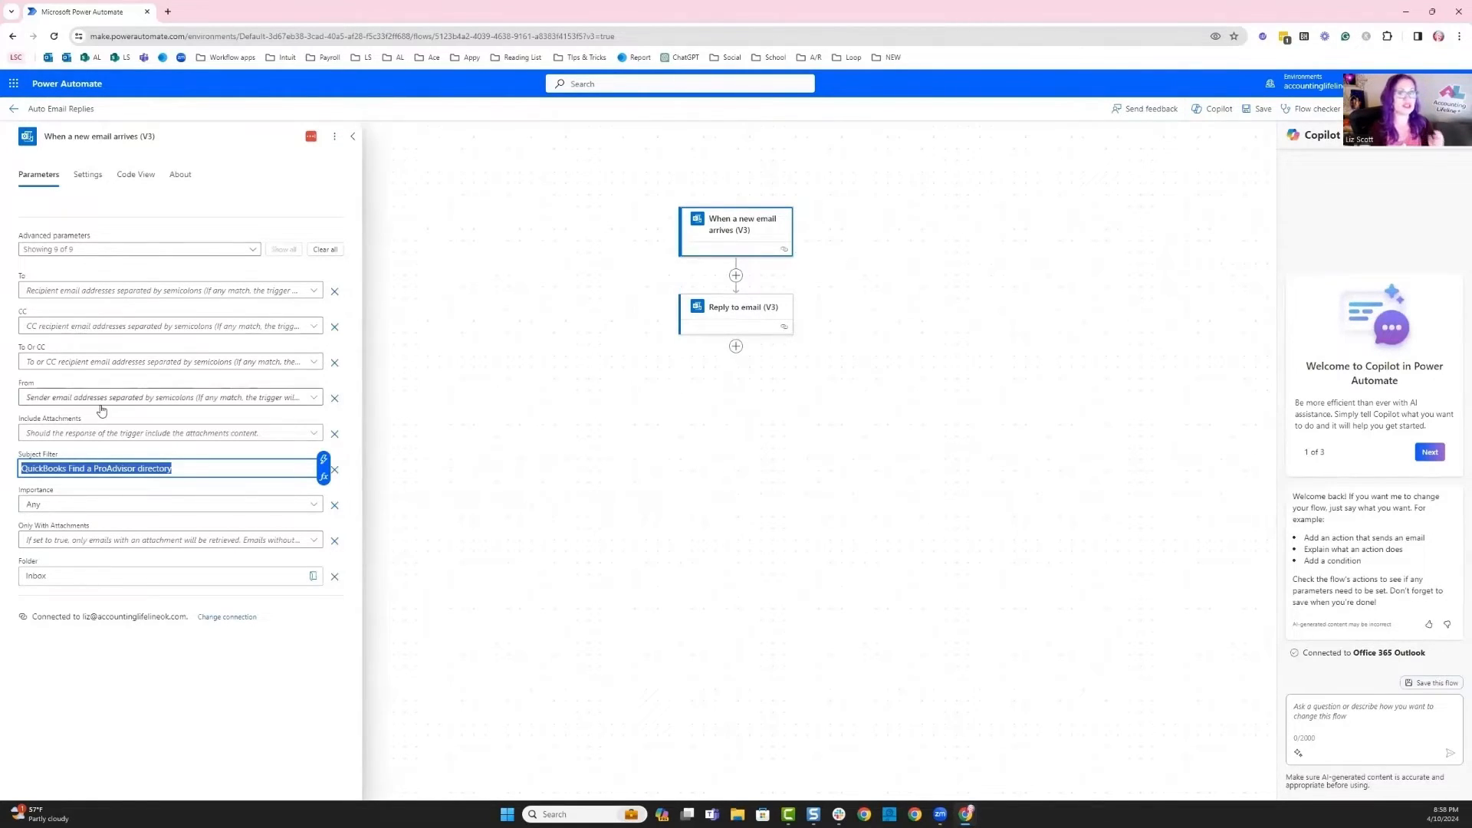
{"action": "mouse_move", "coordinate": [196, 268]}
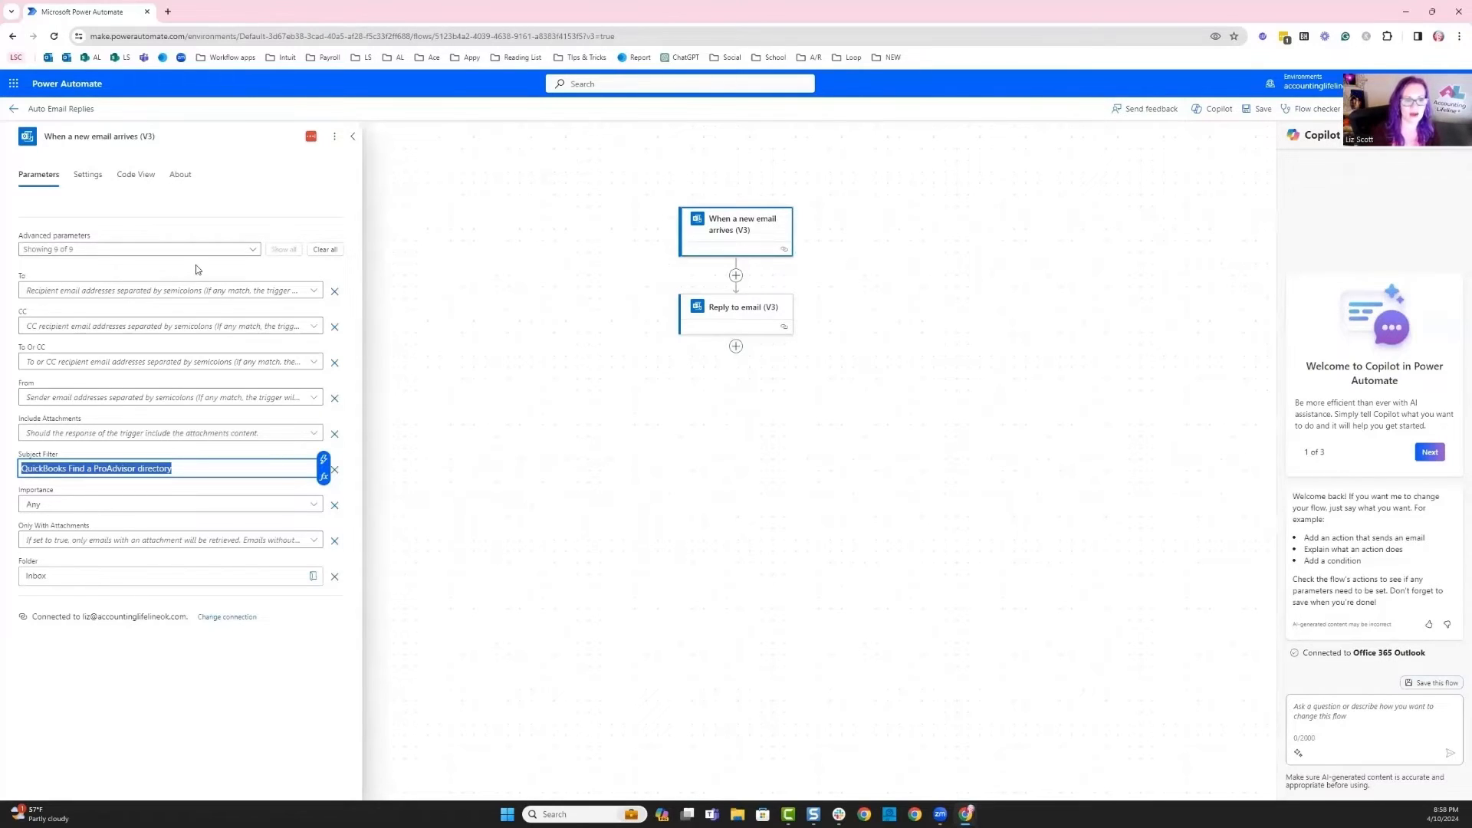
{"action": "mouse_move", "coordinate": [331, 197]}
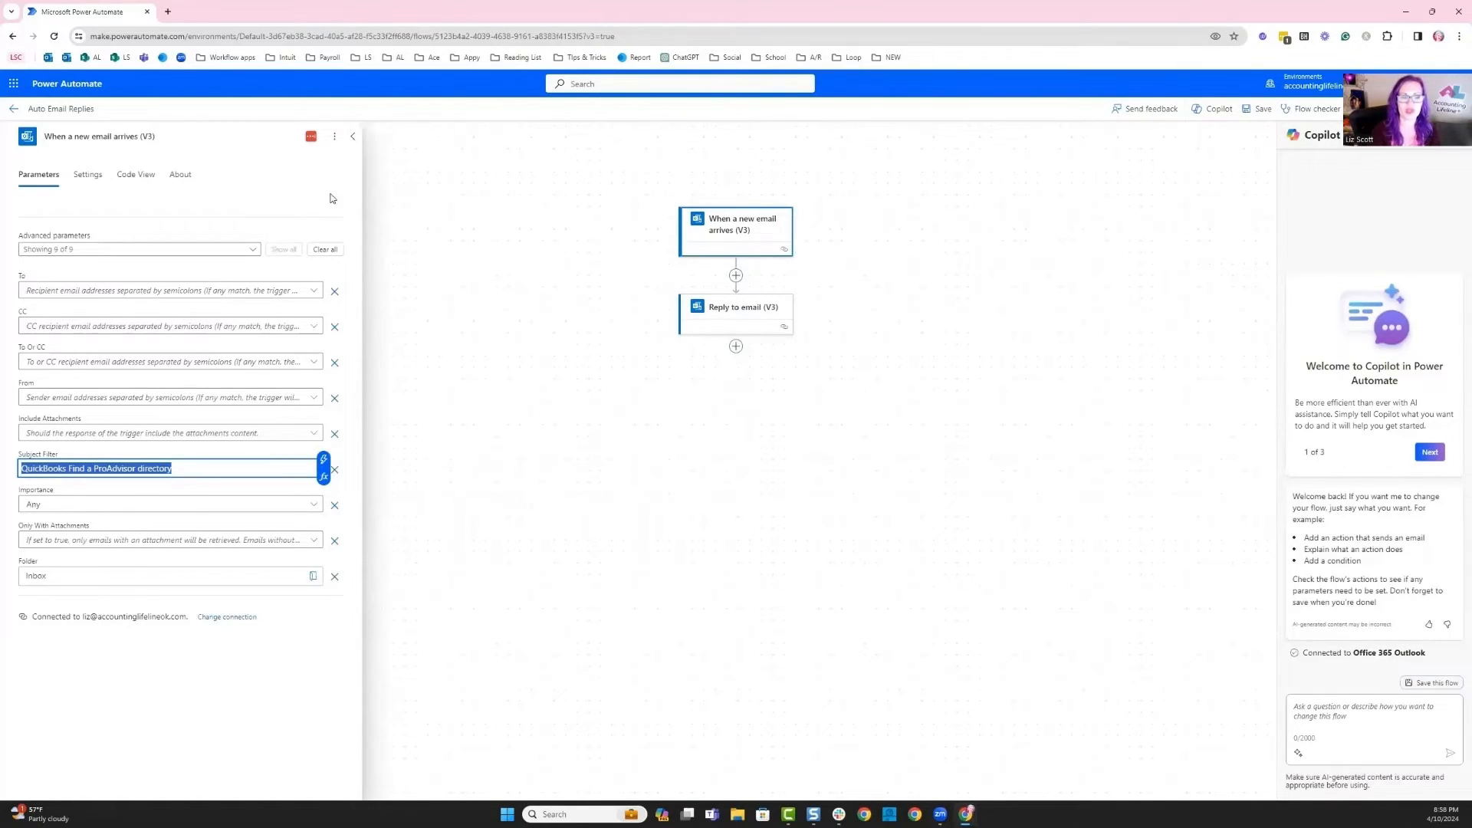
Show all parameters of 'Reply to email (V3)': Re: subject, thank-you body, Reply All Yes.
{"action": "left_click", "coordinate": [735, 307]}
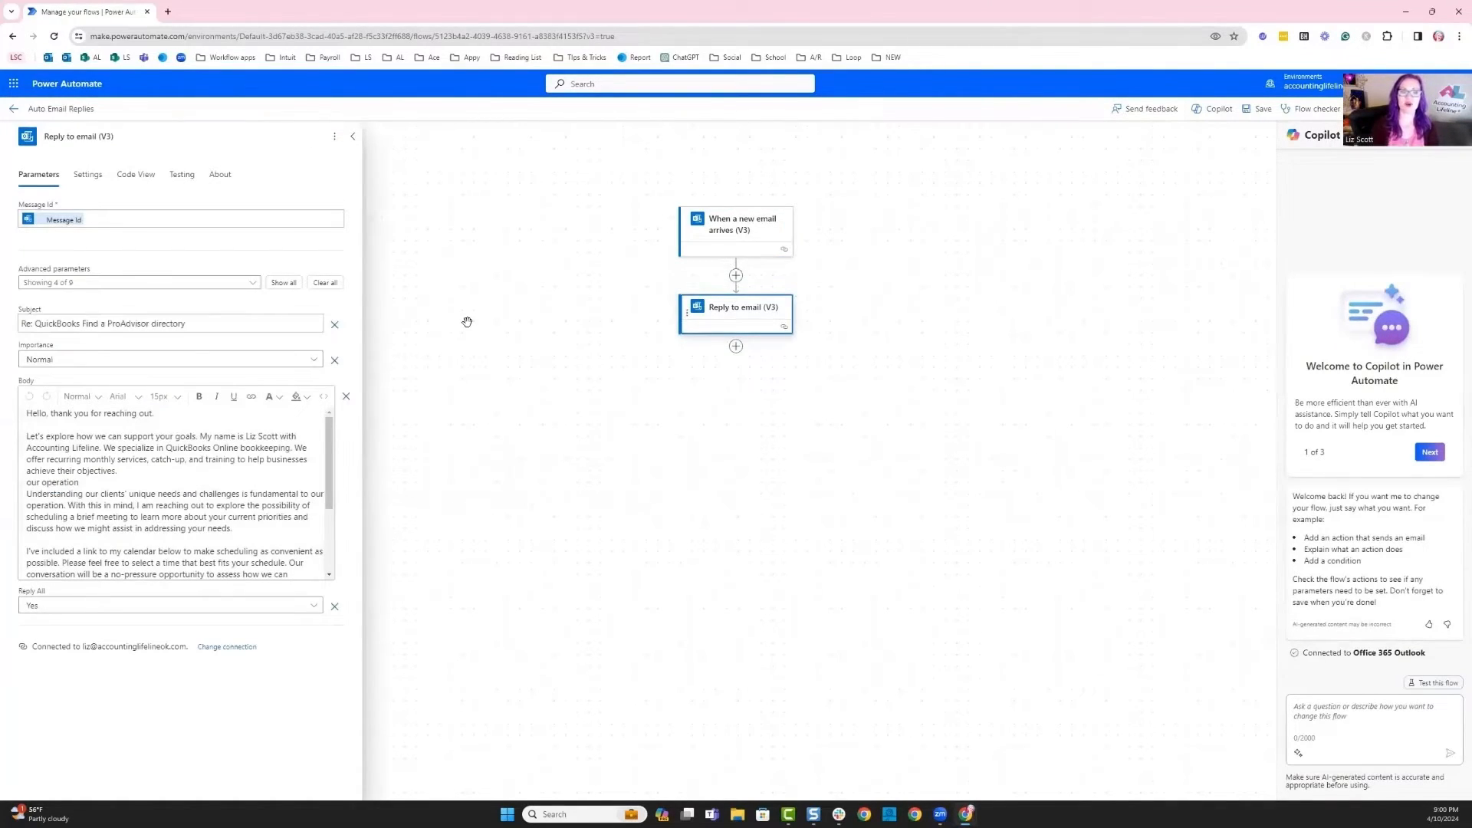
{"action": "mouse_move", "coordinate": [116, 209]}
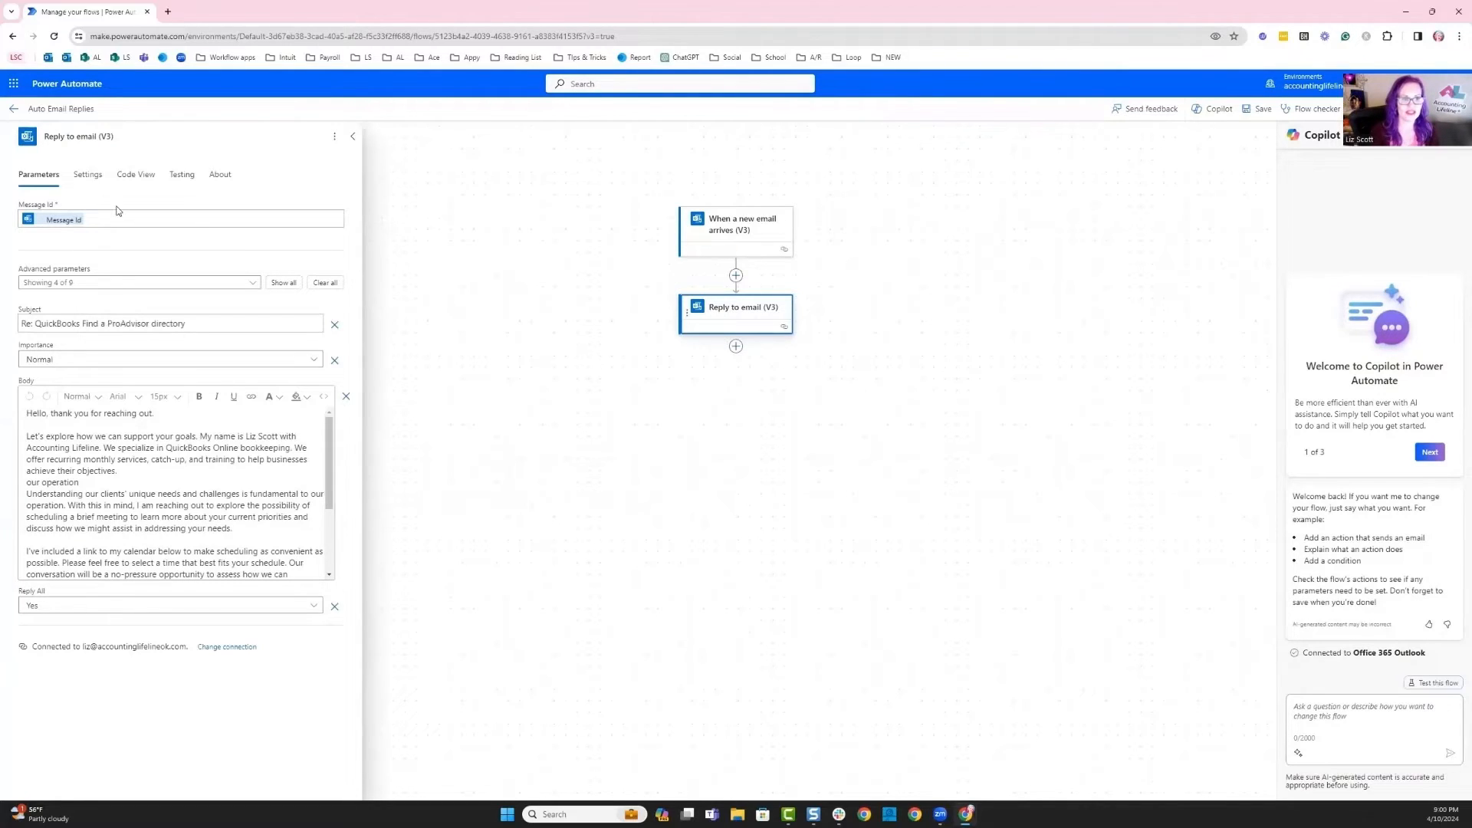
{"action": "mouse_move", "coordinate": [283, 285]}
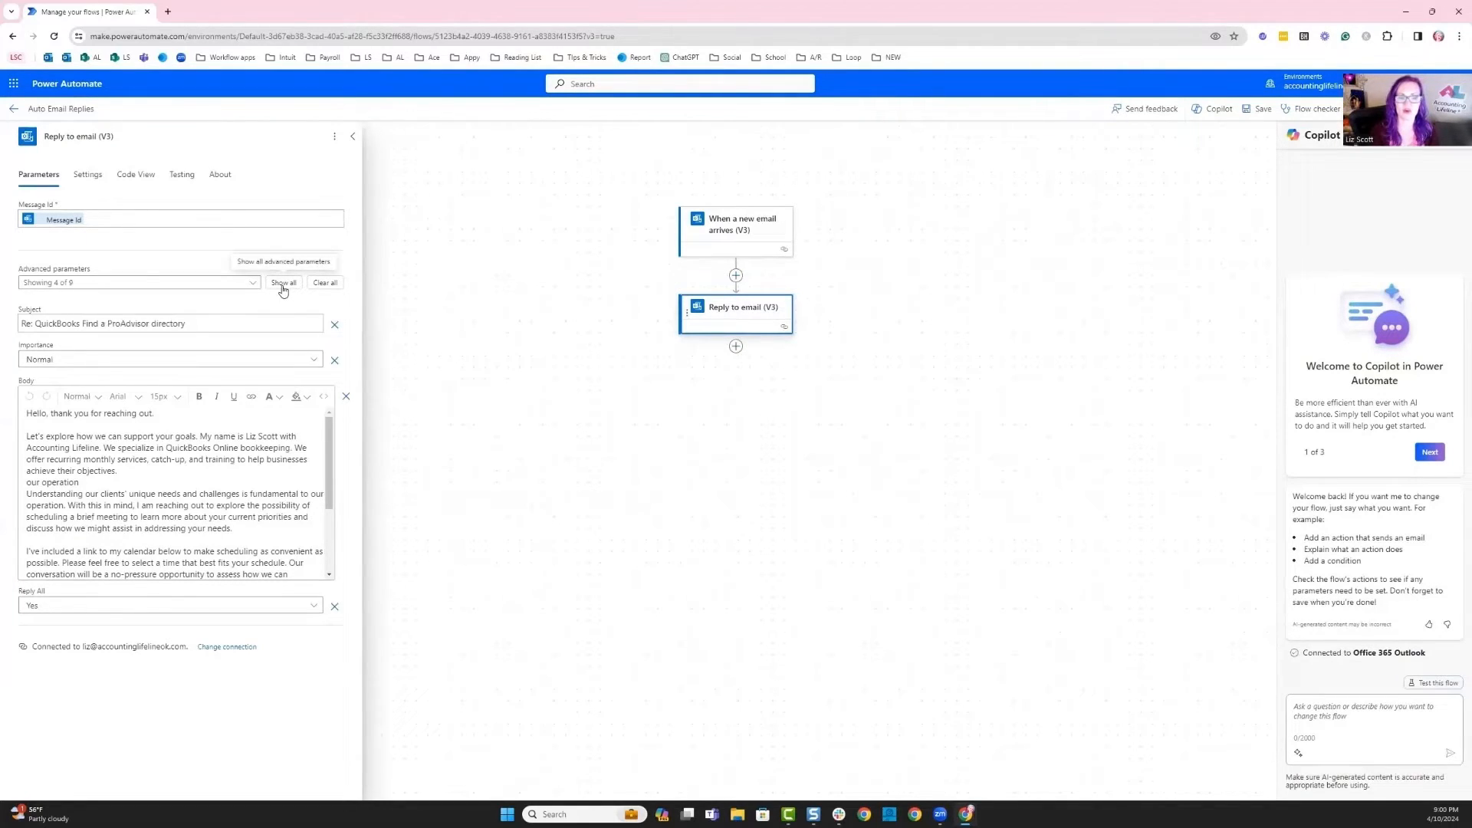
{"action": "left_click", "coordinate": [284, 282]}
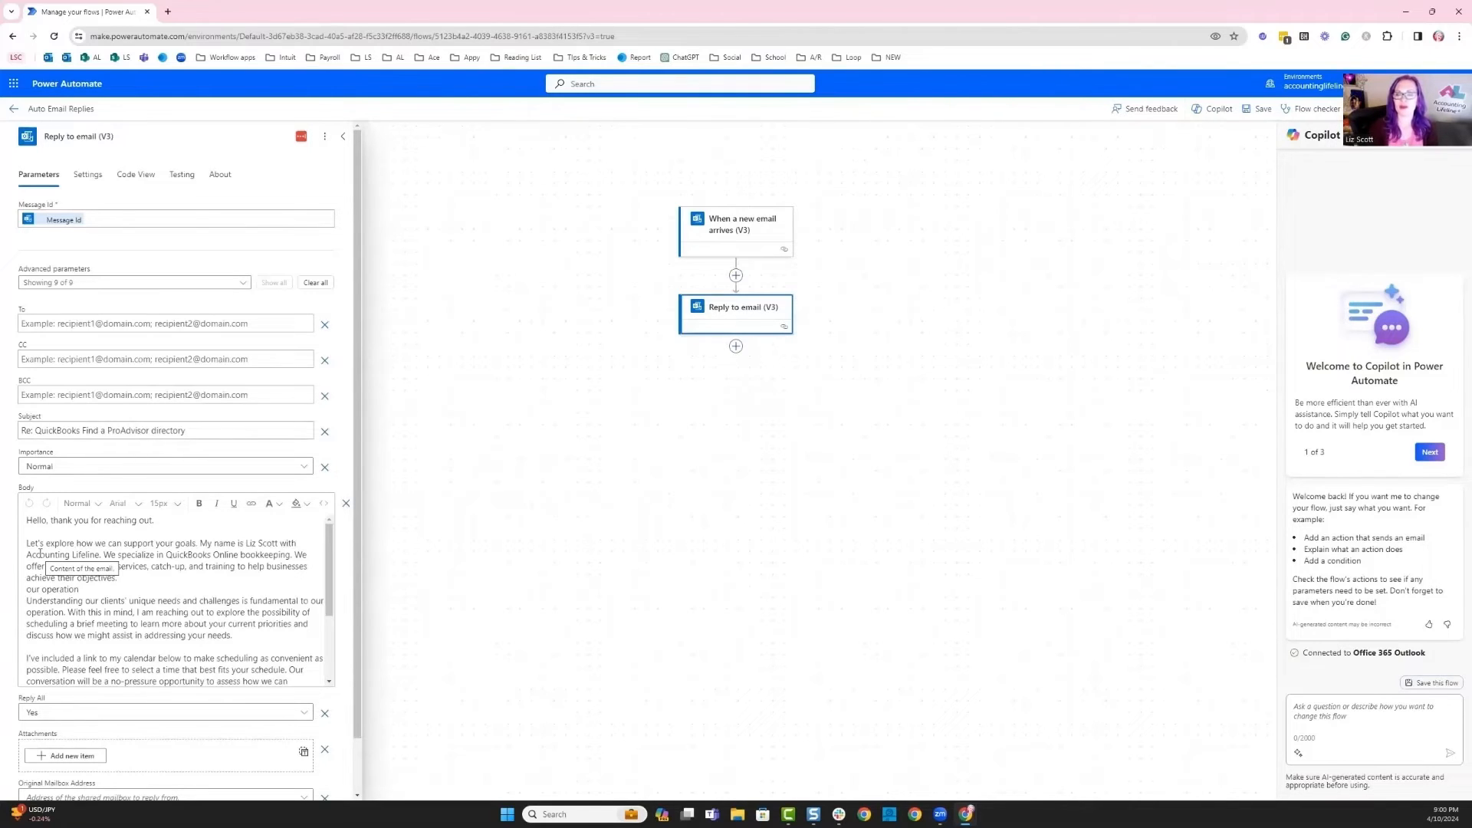
{"action": "scroll", "scroll_direction": "down", "scroll_amount": 3}
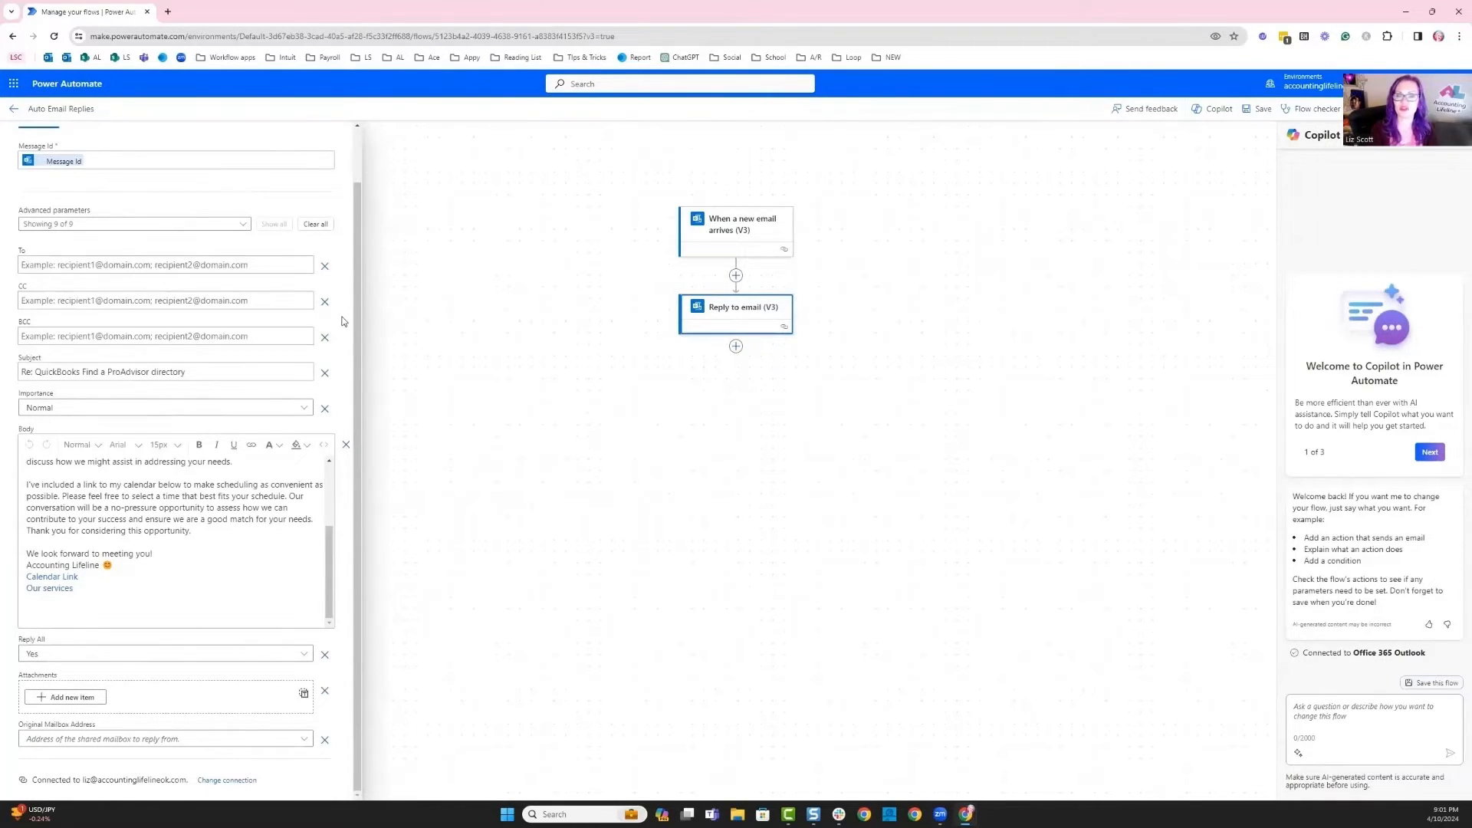
{"action": "mouse_move", "coordinate": [350, 534]}
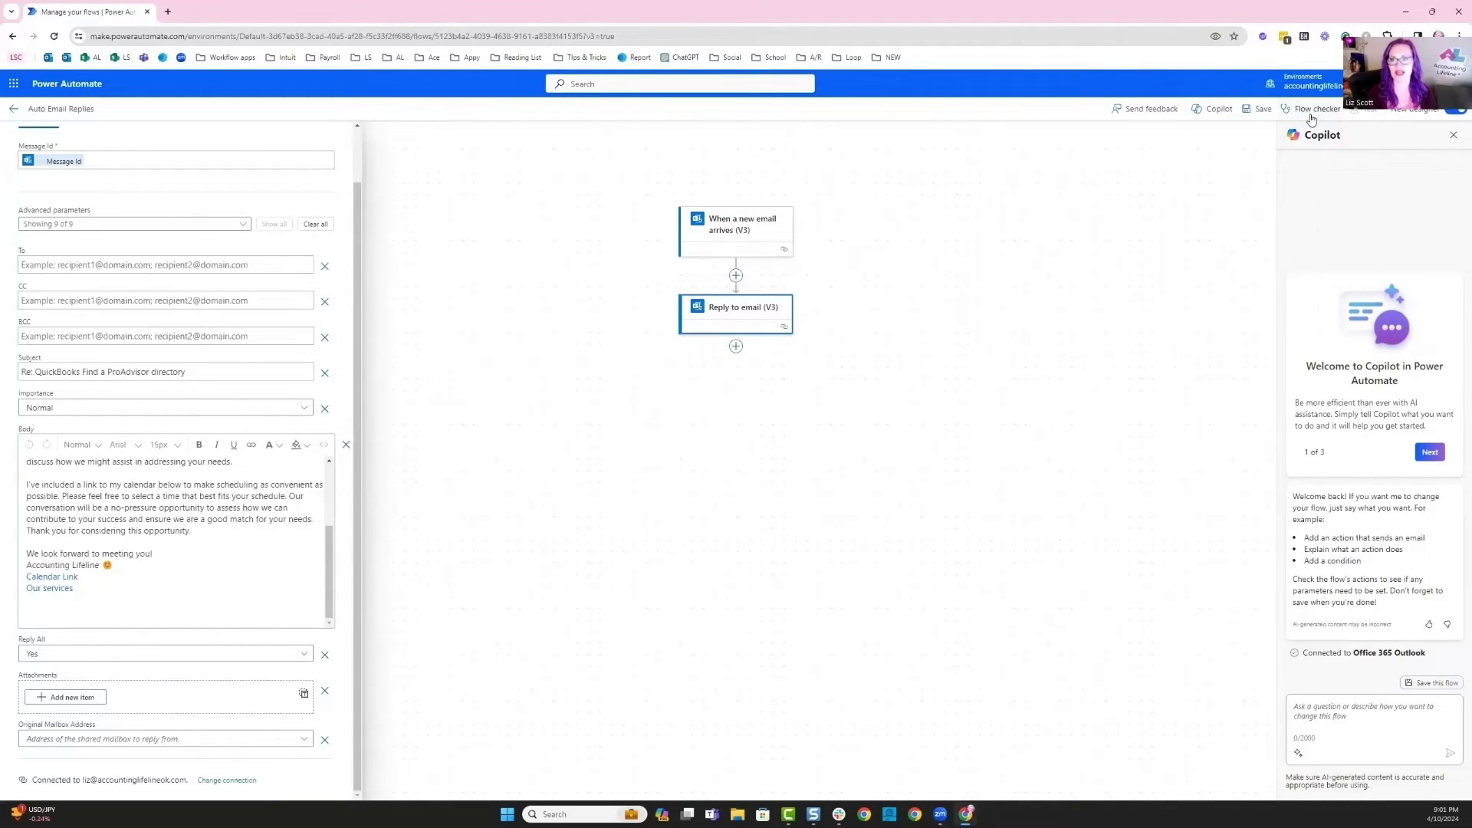
{"action": "mouse_move", "coordinate": [1262, 107]}
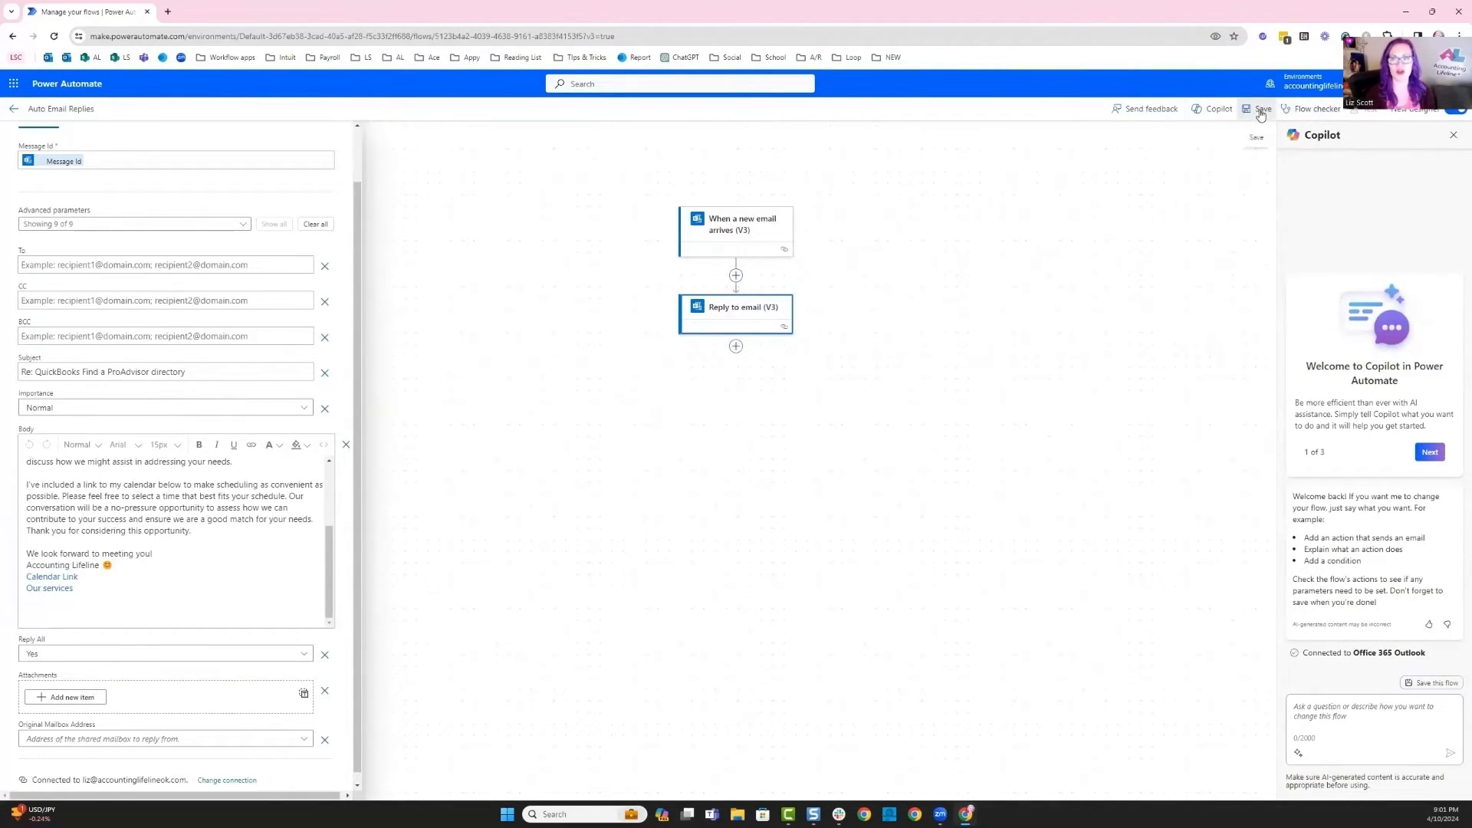
Save the Auto Email Replies flow and run the Flow checker to confirm it is ready.
{"action": "left_click", "coordinate": [1262, 107]}
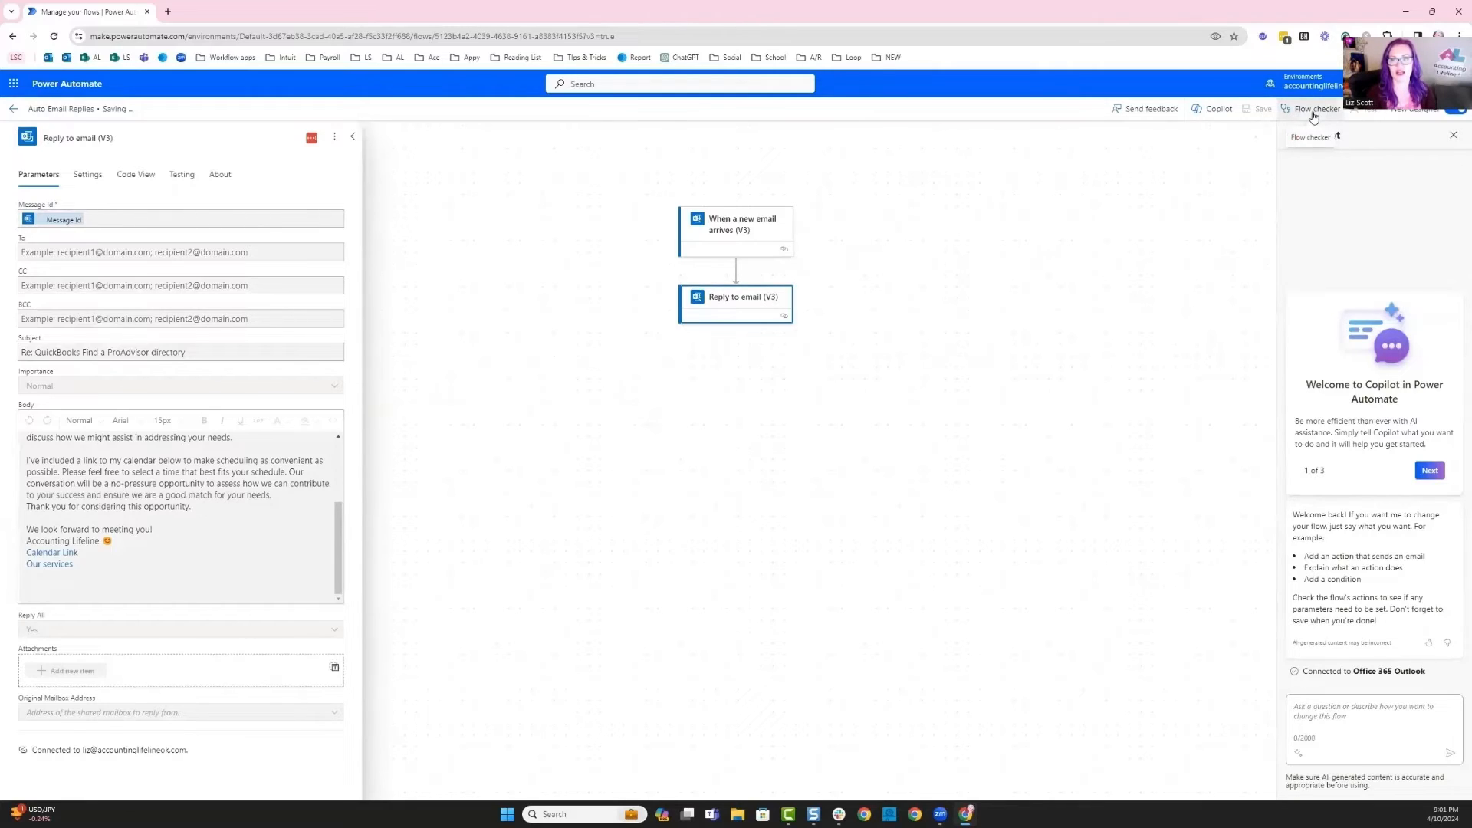
{"action": "left_click", "coordinate": [1312, 108]}
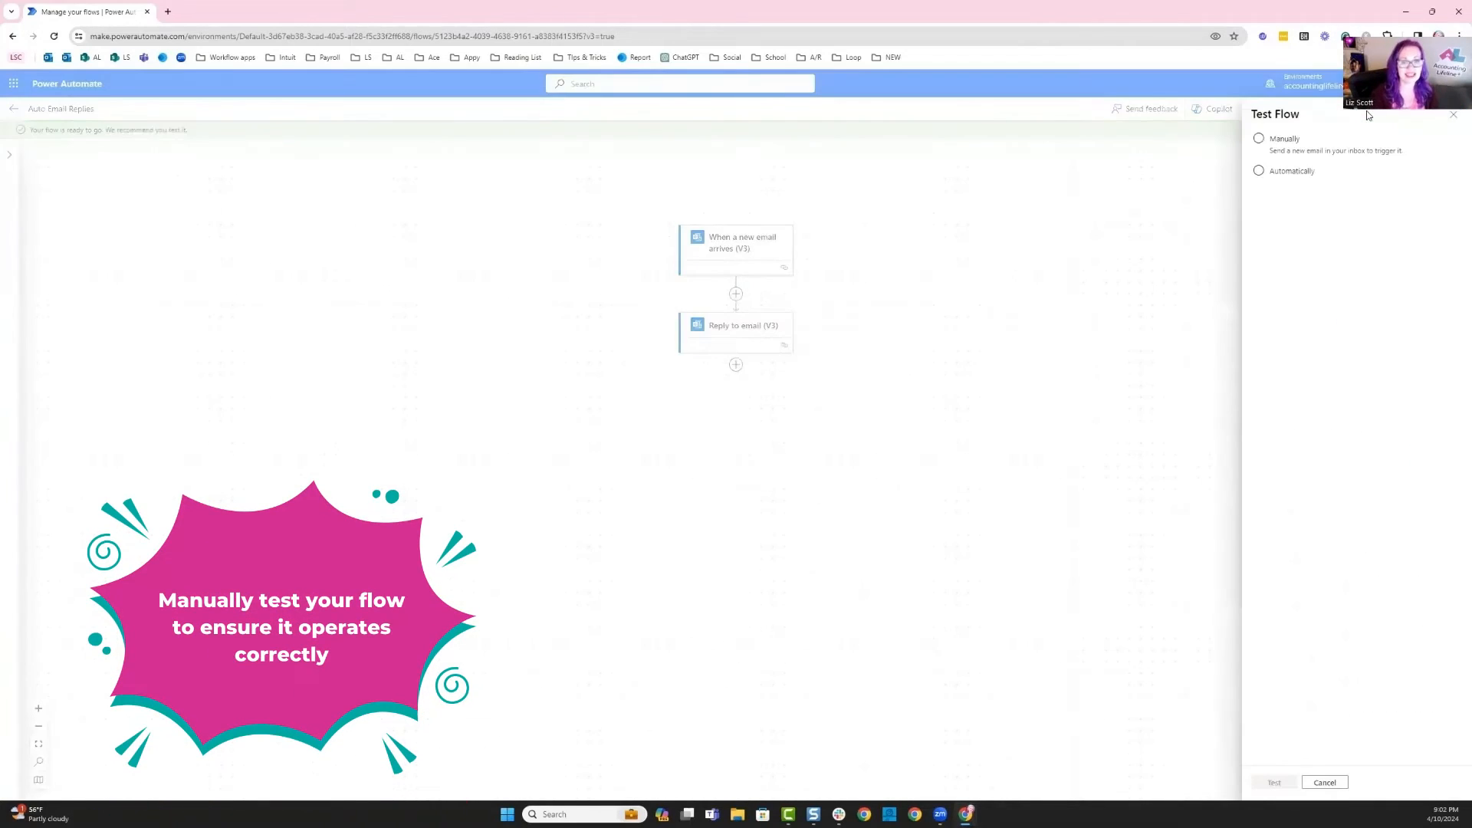
Start a manual test of the flow, awaiting a new email to the inbox.
{"action": "left_click", "coordinate": [1258, 138]}
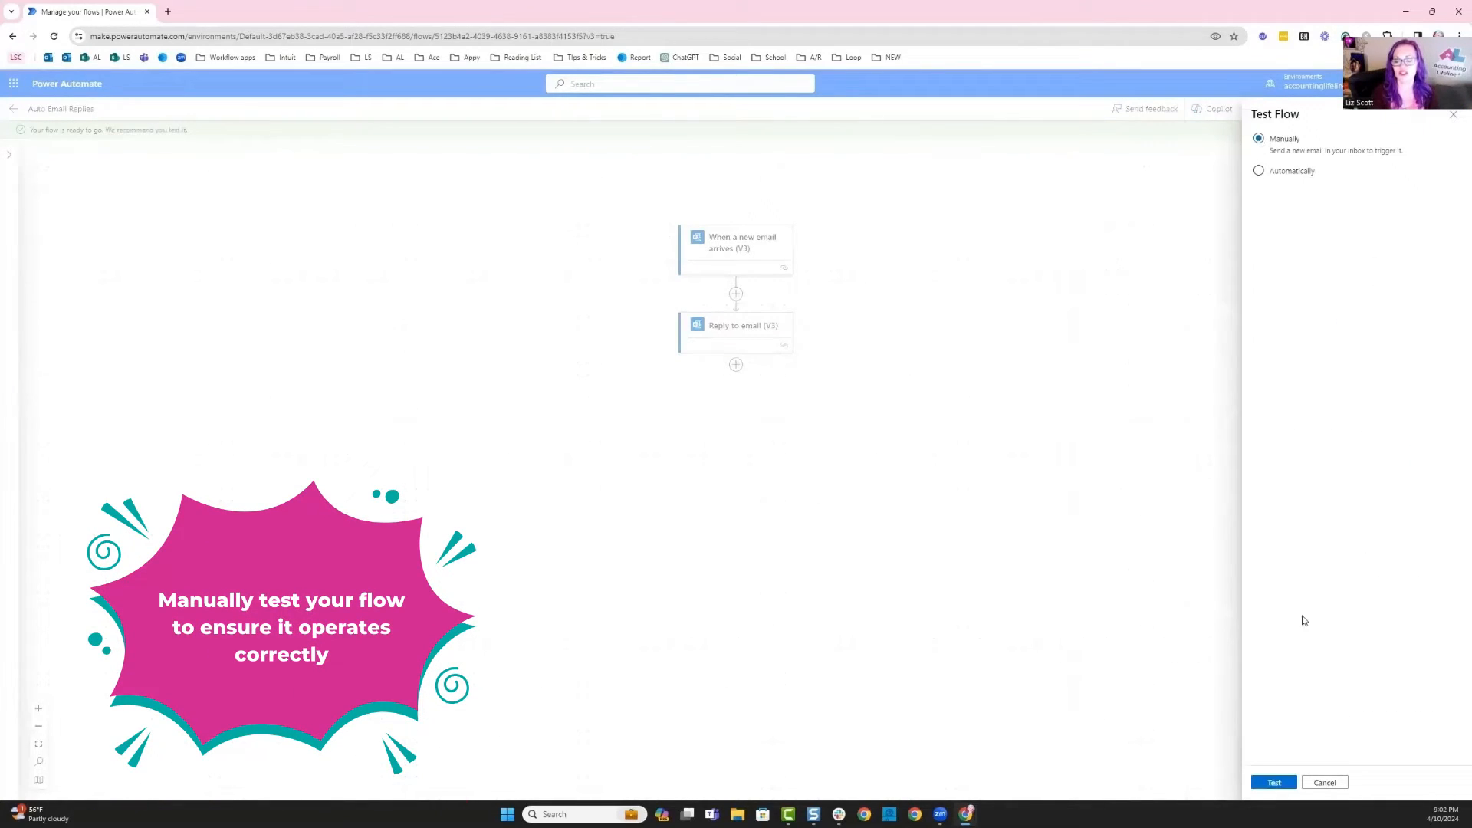
{"action": "left_click", "coordinate": [1272, 782]}
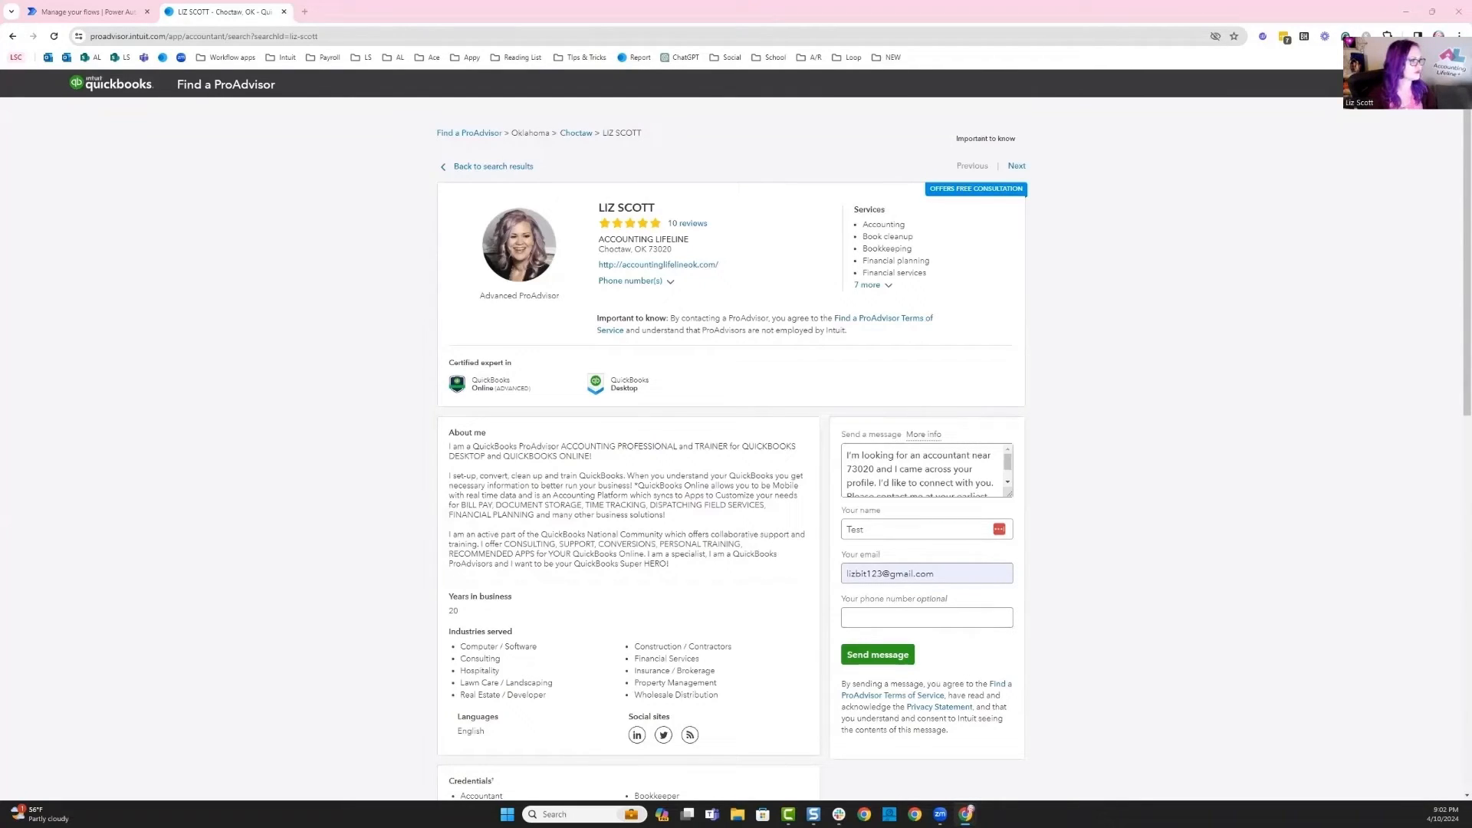
Send the test lead message named Test from the ProAdvisor profile form.
{"action": "left_click", "coordinate": [361, 12]}
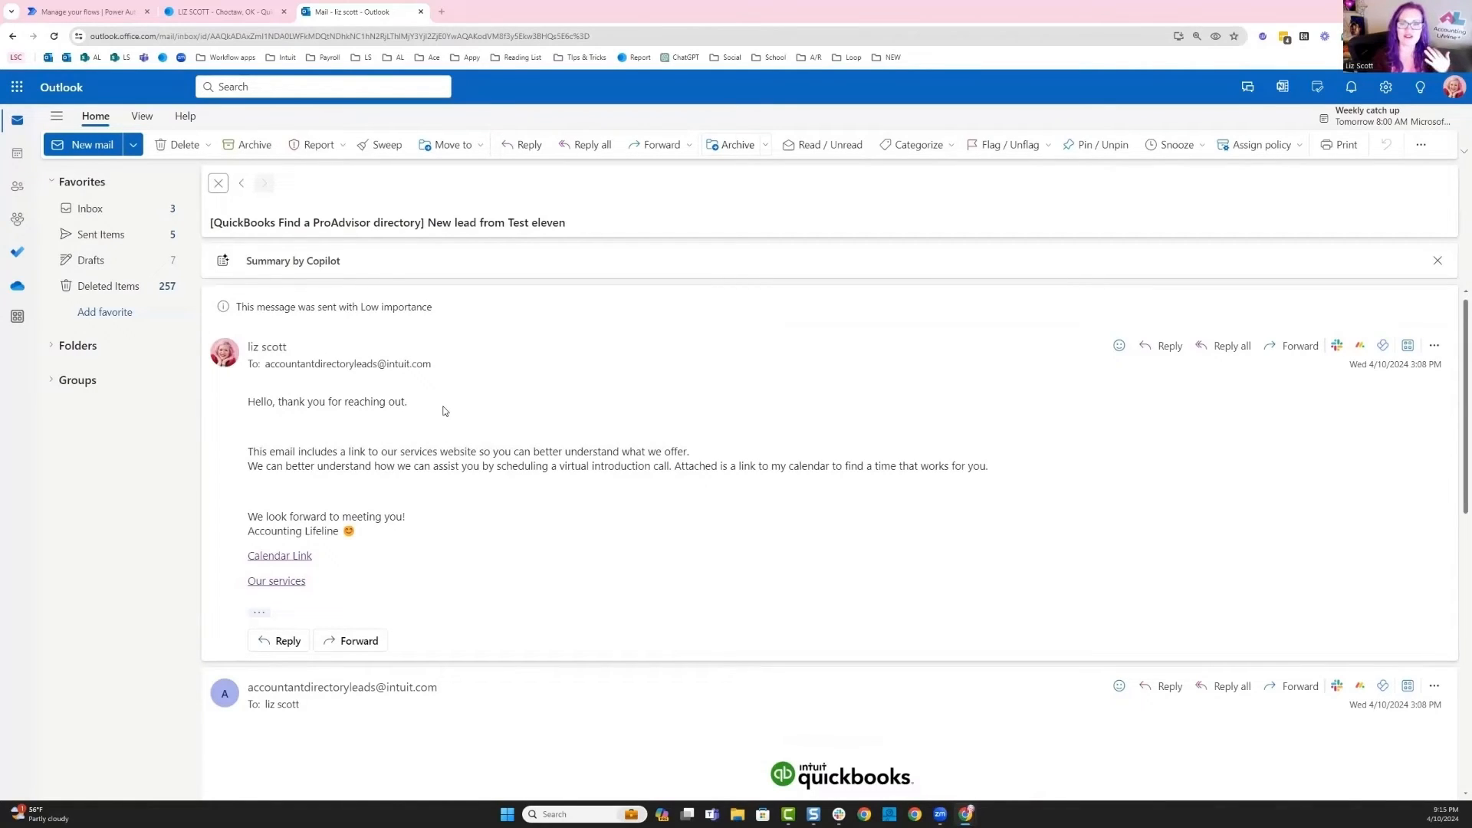
{"action": "mouse_move", "coordinate": [284, 595]}
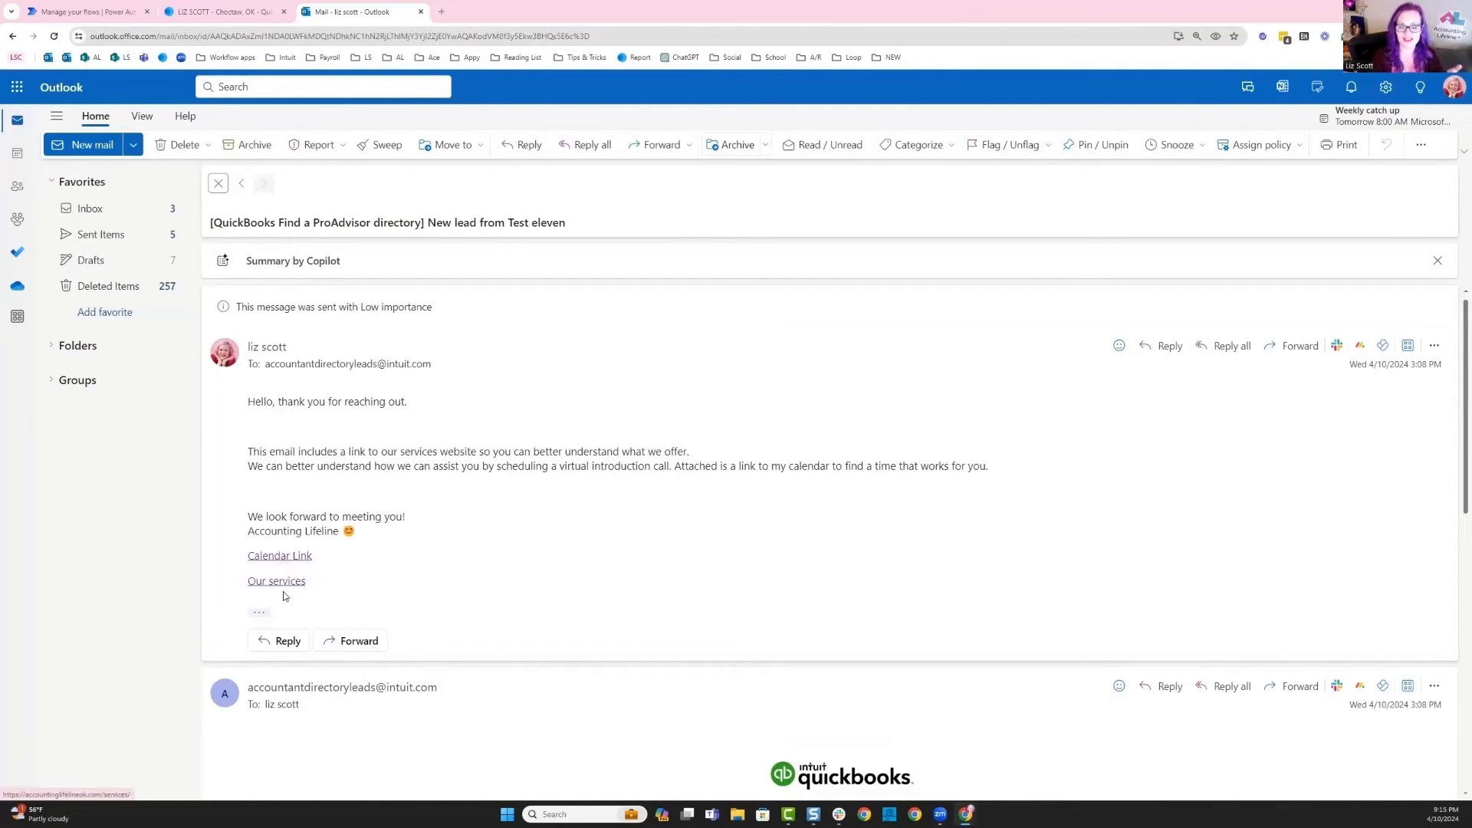